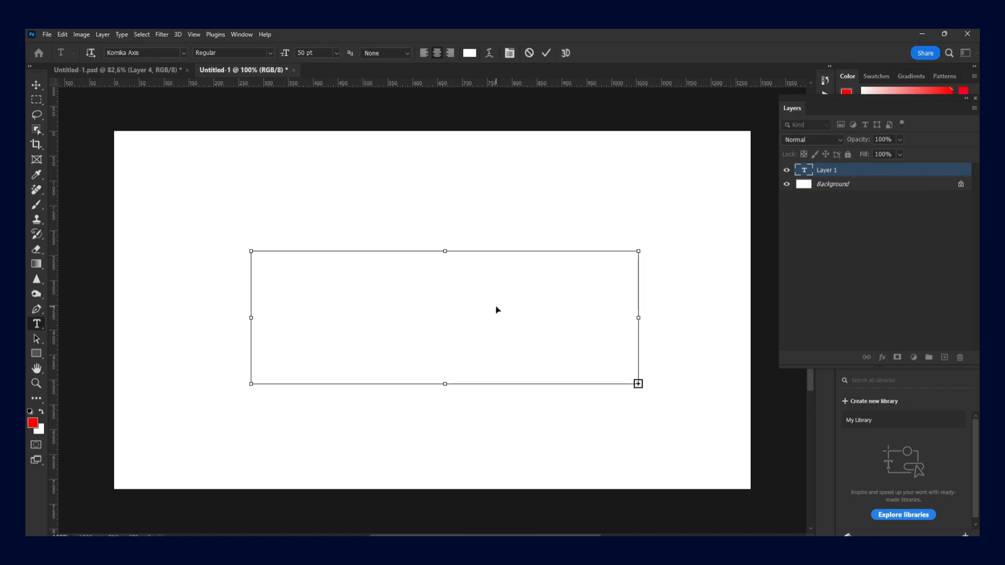
# - Click off the empty type box to discard the unused text layer
pyautogui.click(497, 315)
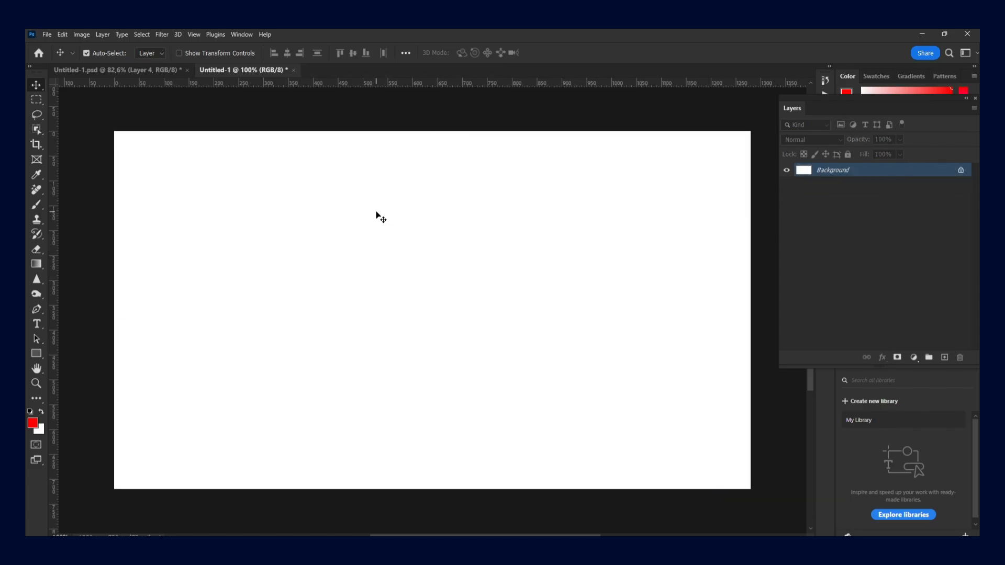
pyautogui.write('HELLO')
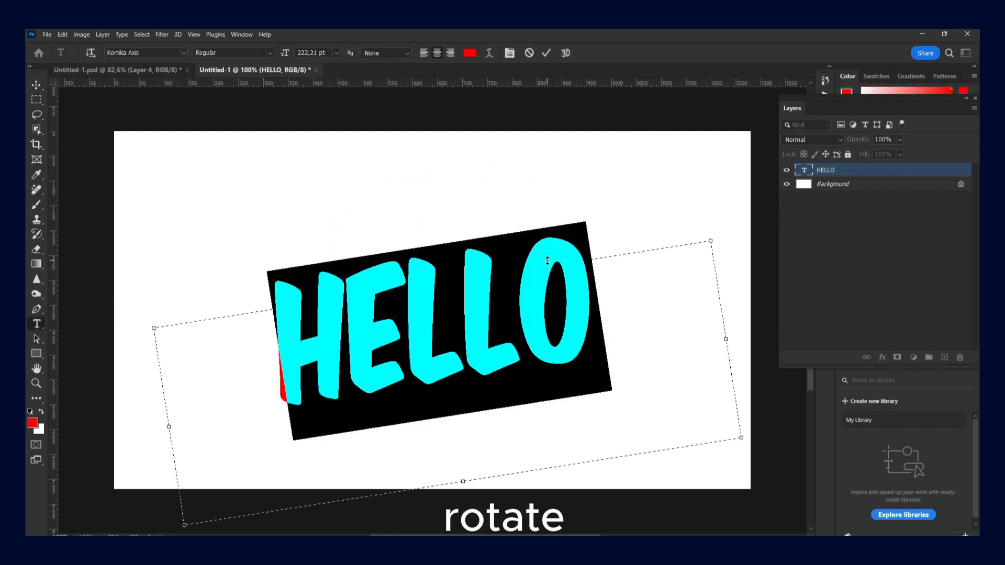
pyautogui.moveTo(711, 236)
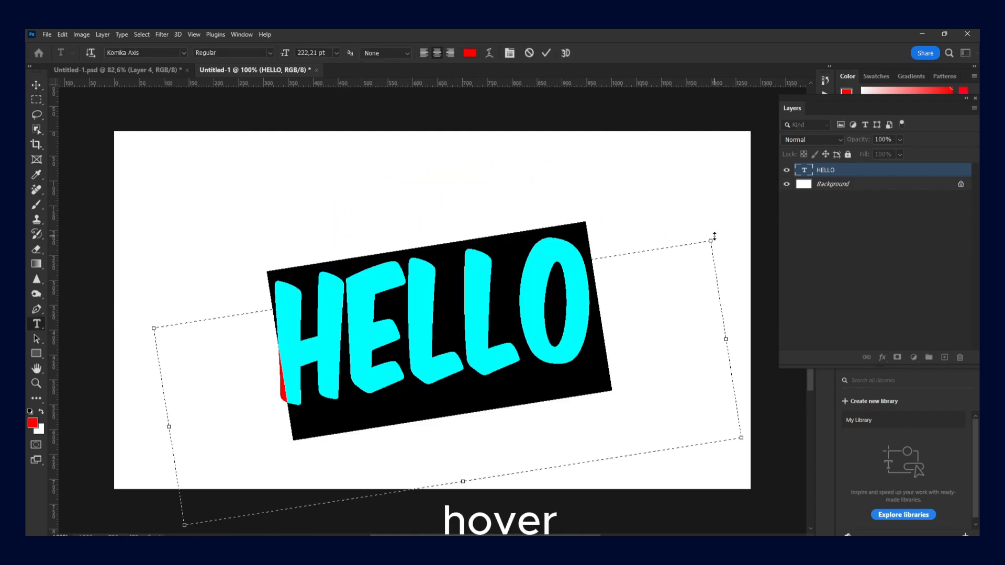
pyautogui.moveTo(712, 236)
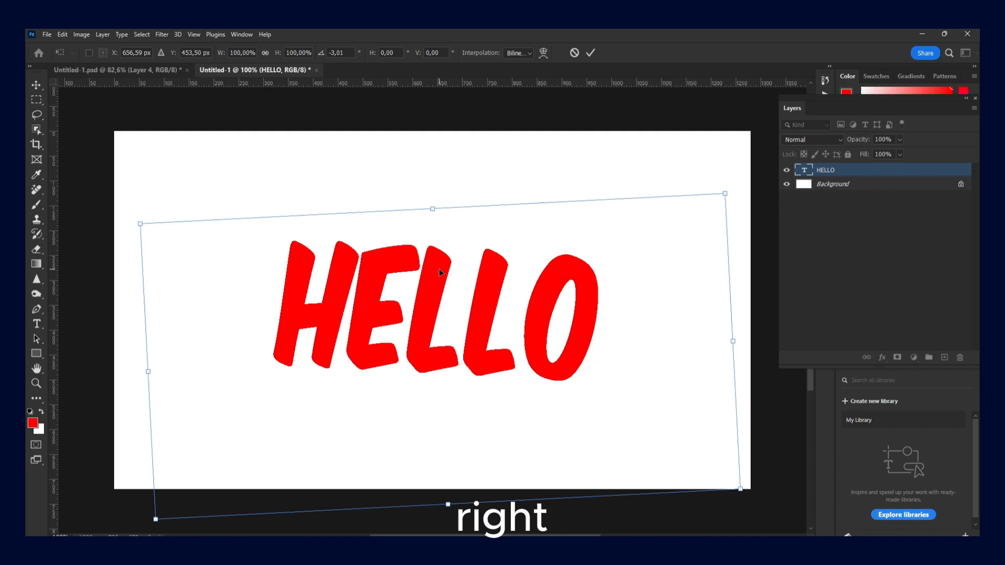
# - Rotate the red HELLO text 90° from the Free Transform context menu
pyautogui.rightClick(439, 273)
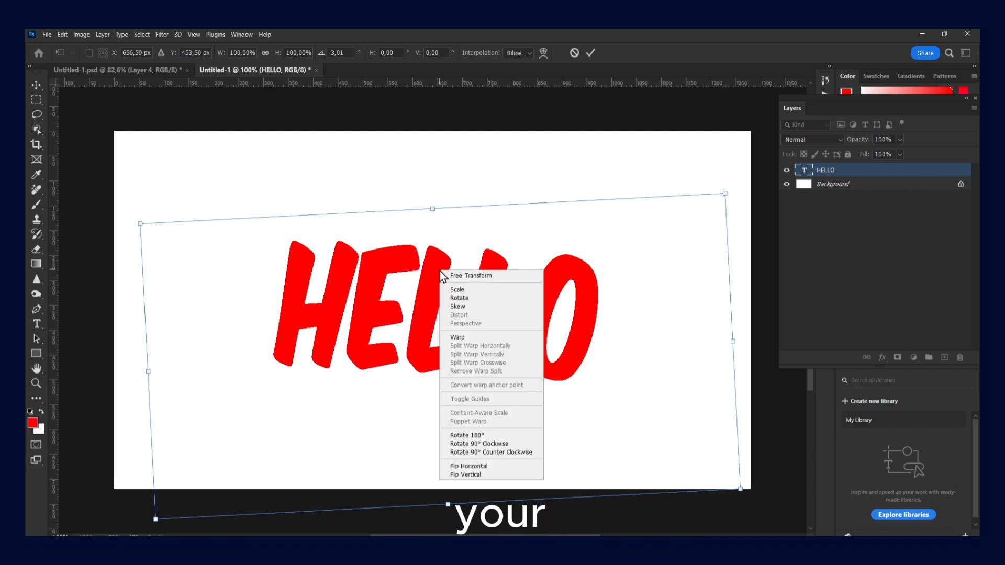
pyautogui.moveTo(468, 434)
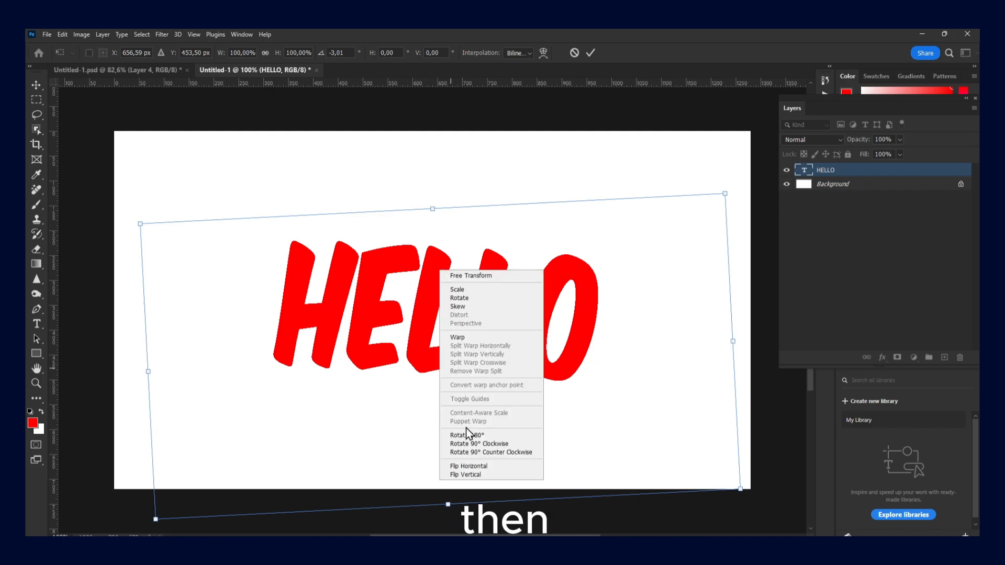
pyautogui.moveTo(466, 436)
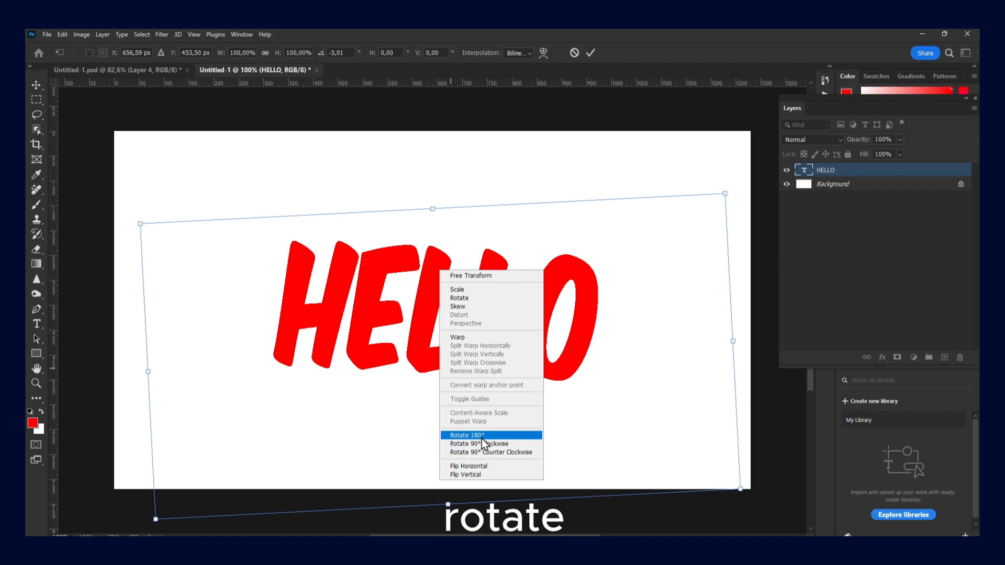
pyautogui.moveTo(480, 444)
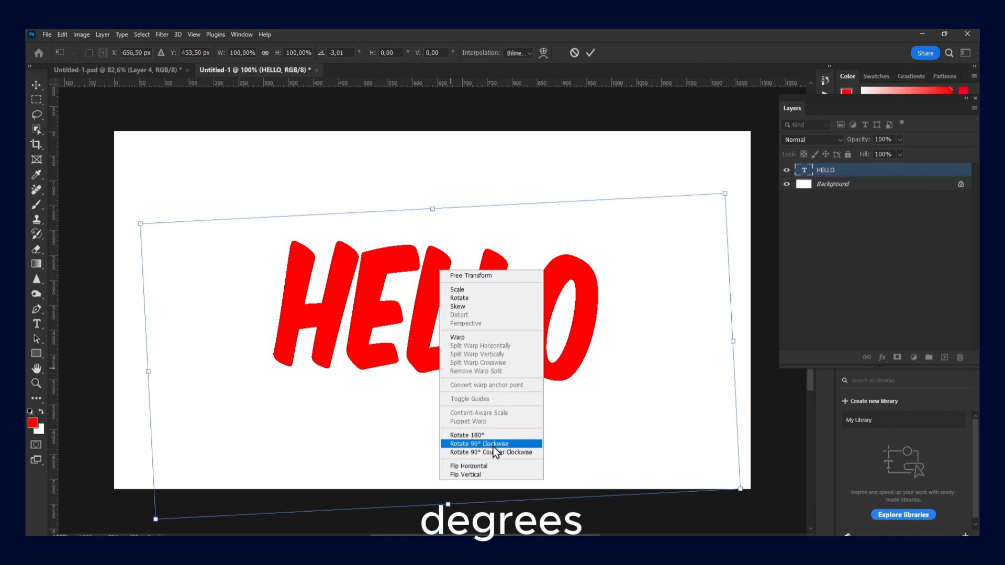
pyautogui.moveTo(500, 452)
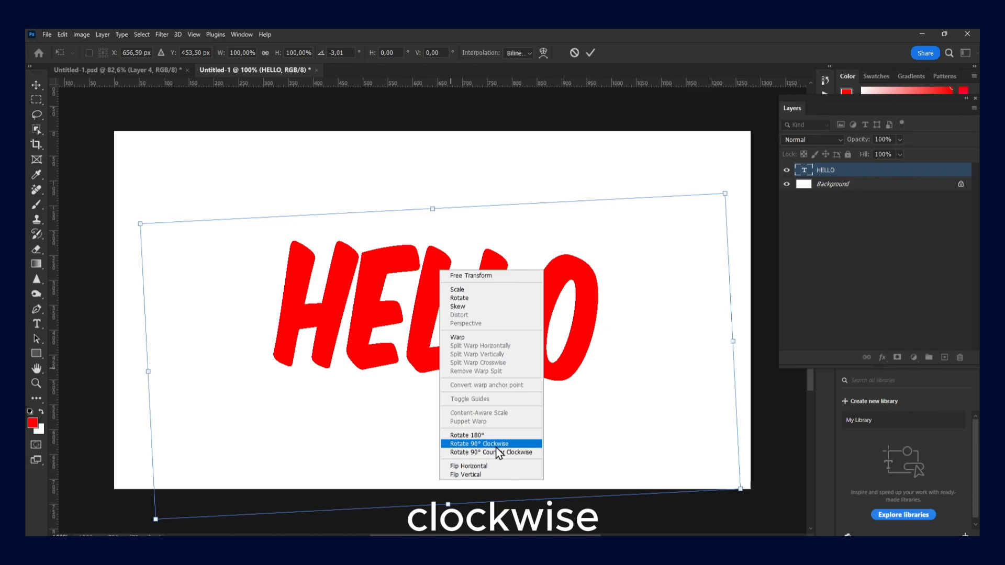
pyautogui.moveTo(484, 456)
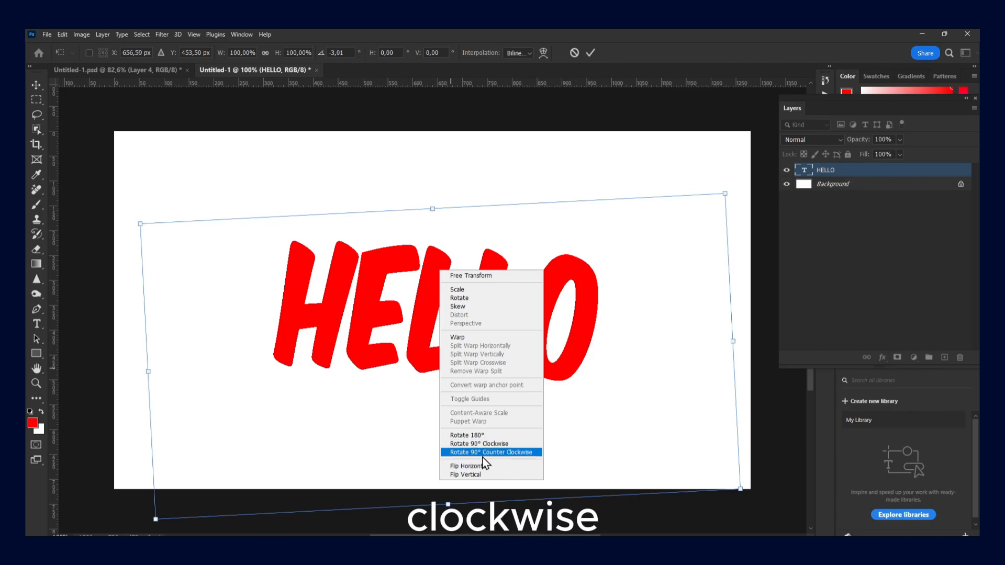
pyautogui.click(479, 443)
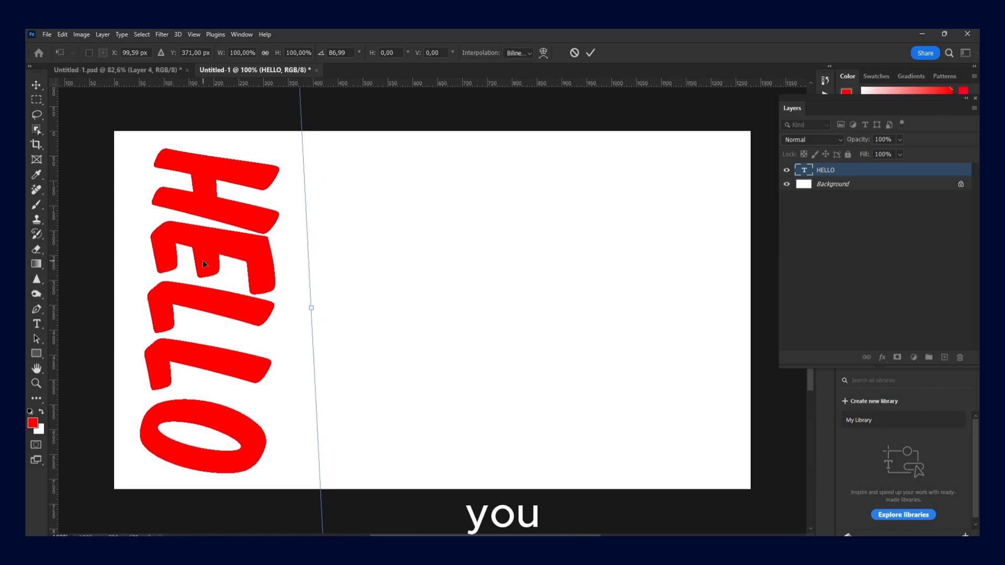
pyautogui.moveTo(361, 328)
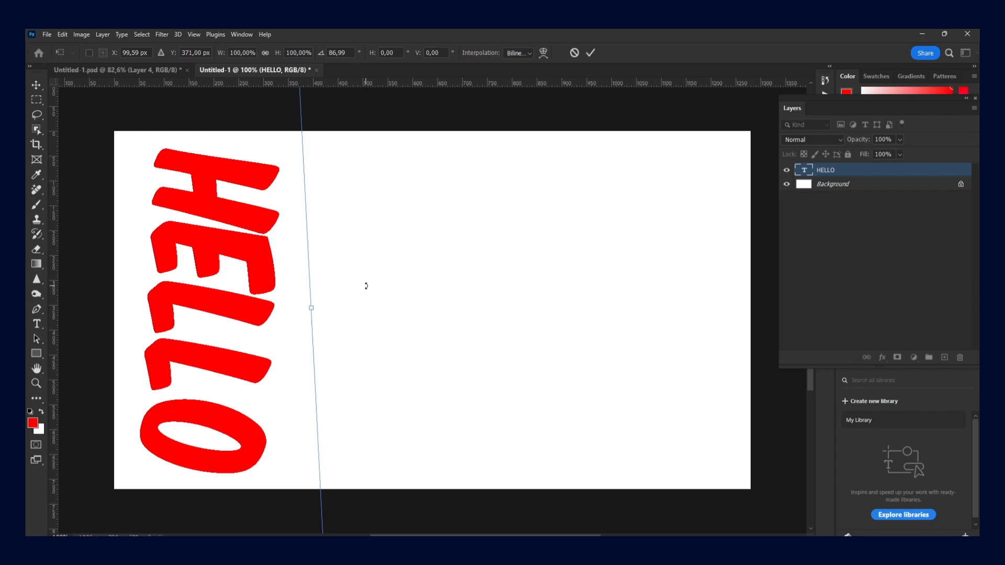
pyautogui.moveTo(353, 265)
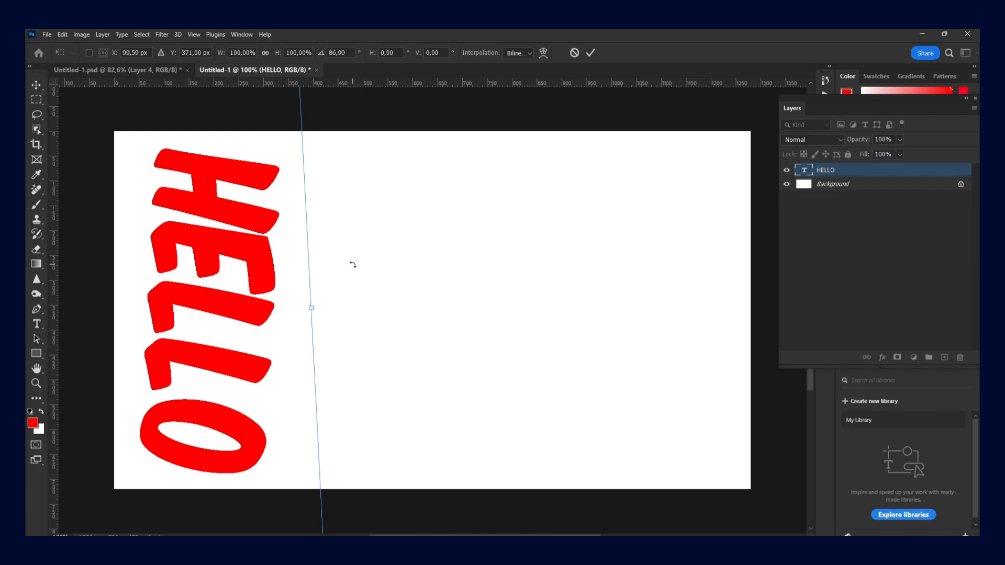